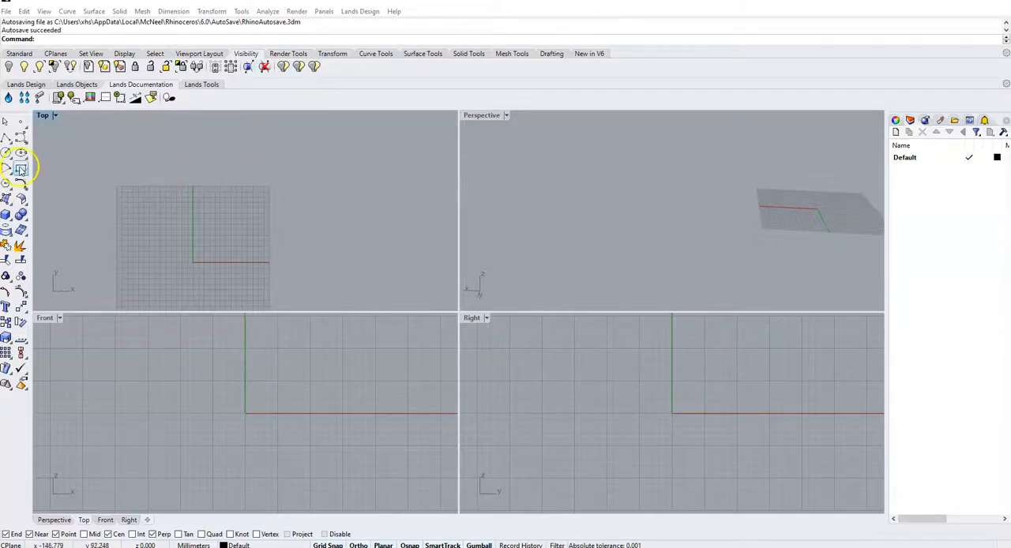
Draw a corner-to-corner rectangle and a closed freeform control-point curve in the Top view.
{"action": "left_click", "coordinate": [20, 167]}
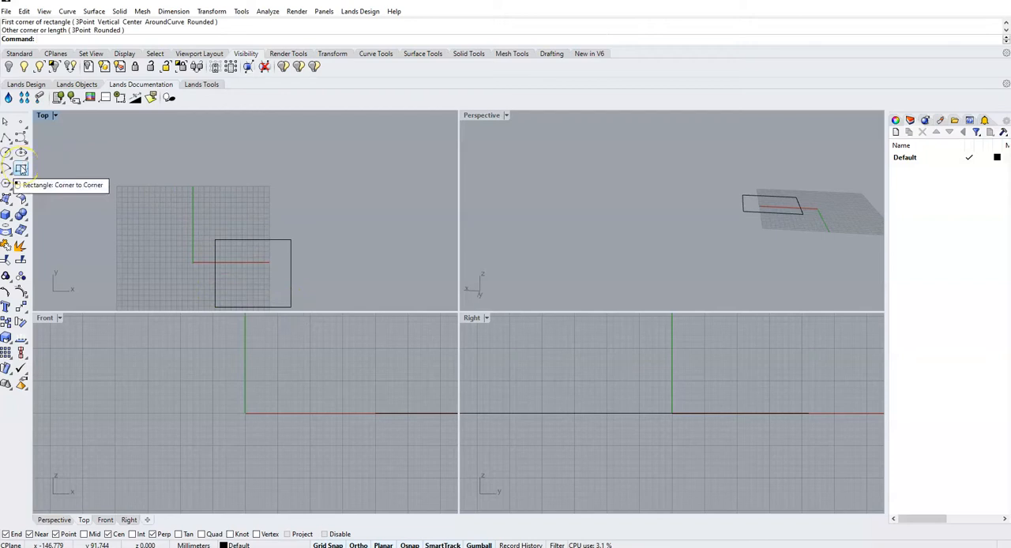
{"action": "mouse_move", "coordinate": [21, 141]}
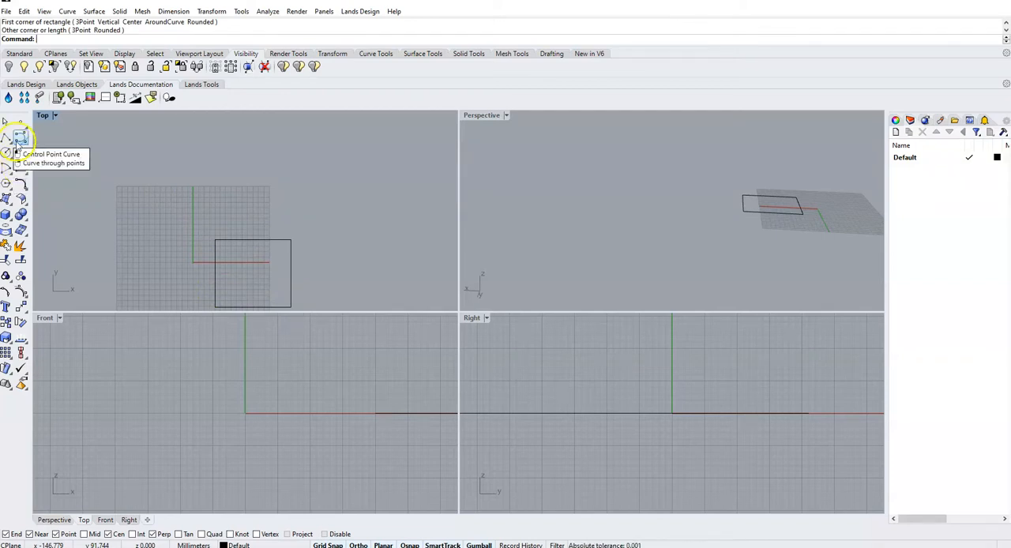
{"action": "left_click", "coordinate": [20, 141]}
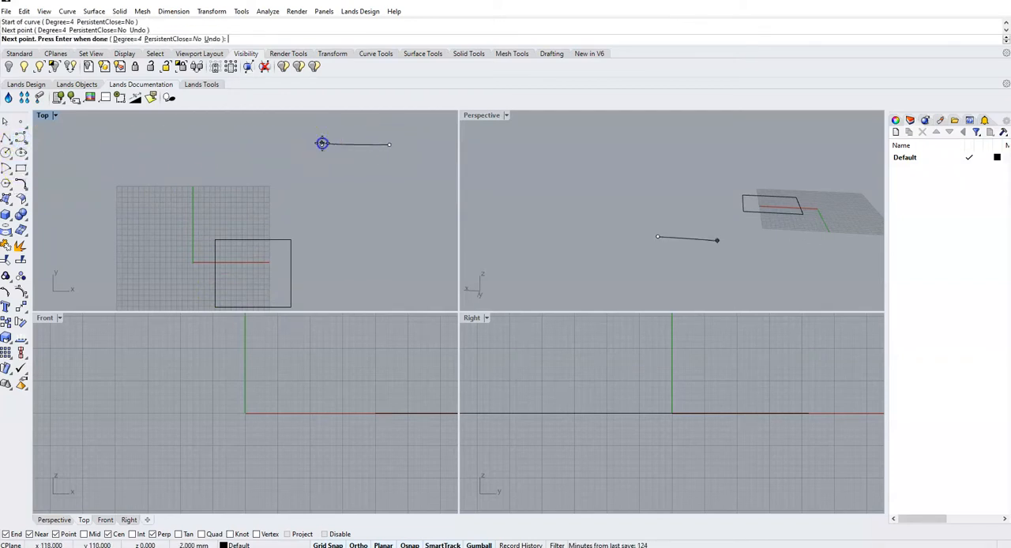
{"action": "left_click", "coordinate": [386, 187]}
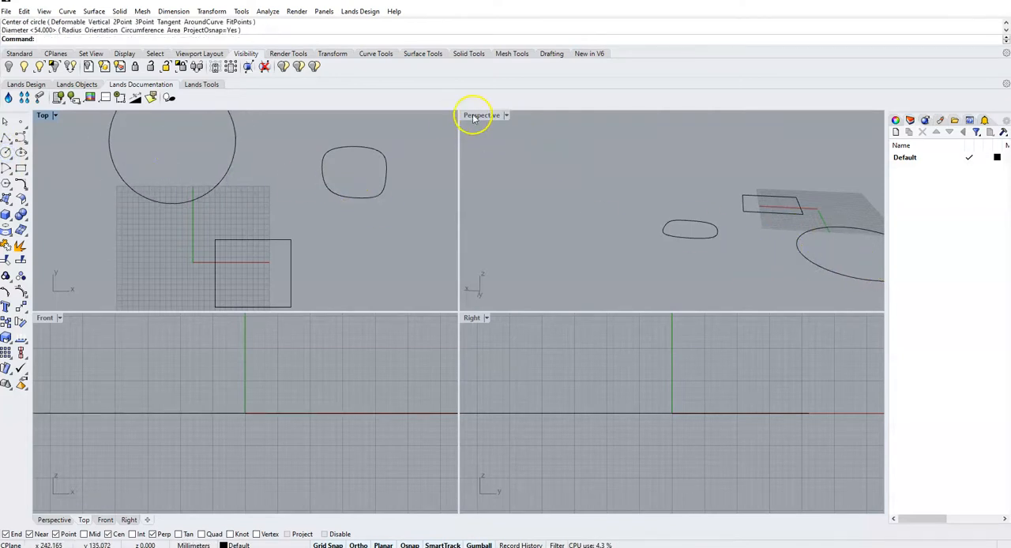
Maximize Perspective and make planar surfaces from the rectangle, blob and circle curves.
{"action": "double_click", "coordinate": [478, 114]}
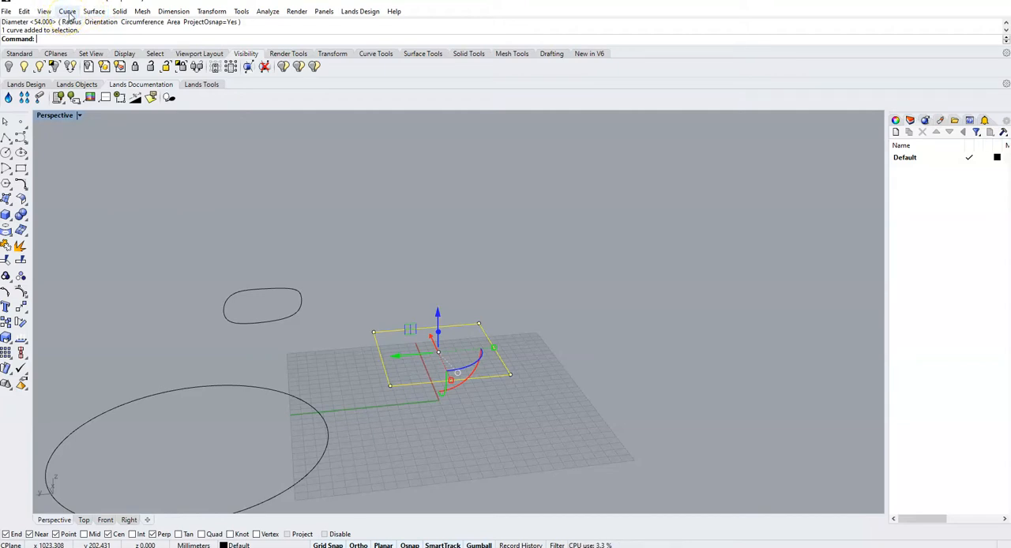
{"action": "left_click", "coordinate": [93, 11]}
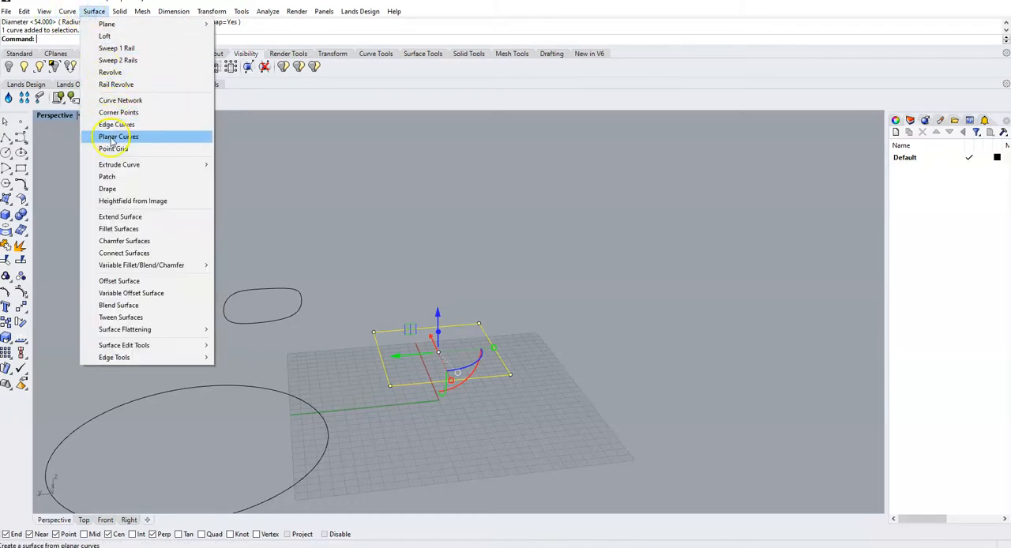
{"action": "left_click", "coordinate": [117, 137]}
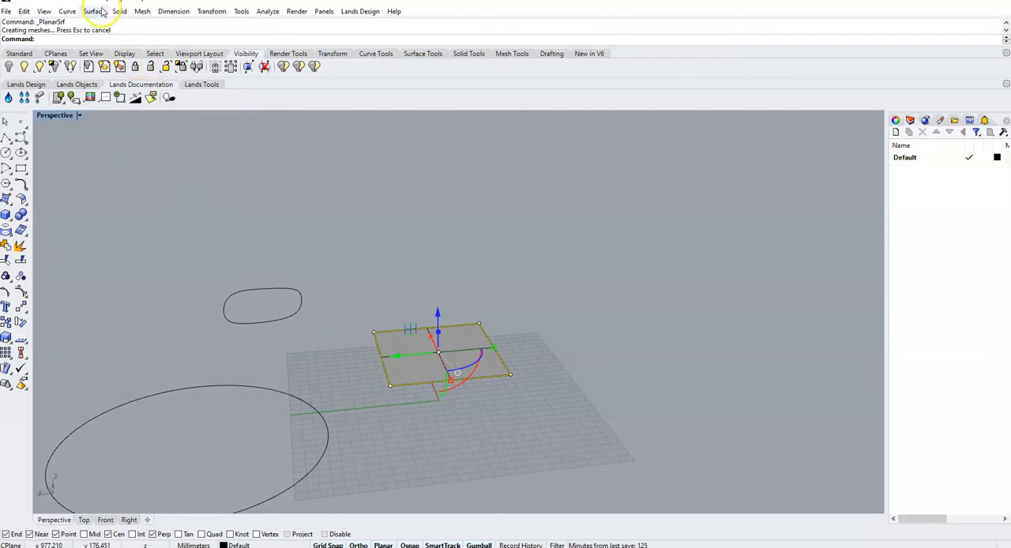
{"action": "left_click", "coordinate": [94, 11]}
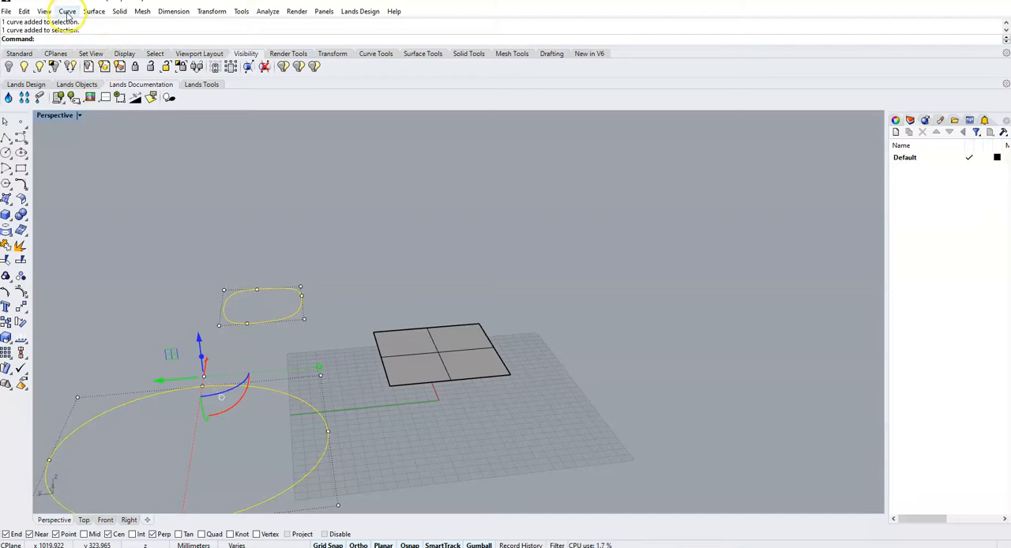
{"action": "left_click", "coordinate": [93, 11]}
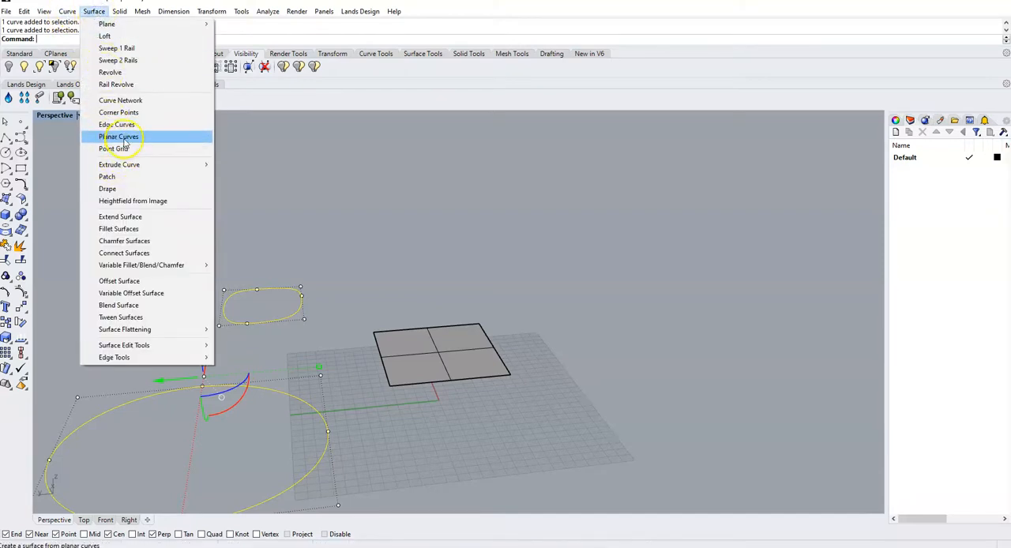
{"action": "left_click", "coordinate": [120, 136]}
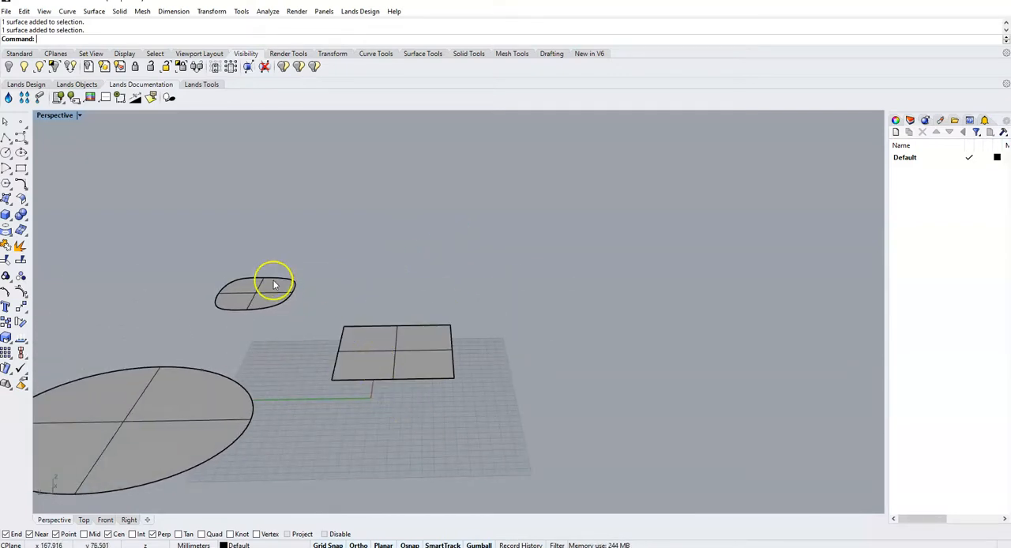
Extrude the blob surface with ExtrudeSrf, then undo the extrusion.
{"action": "left_click", "coordinate": [253, 292]}
{"action": "type", "text": "Extrude"}
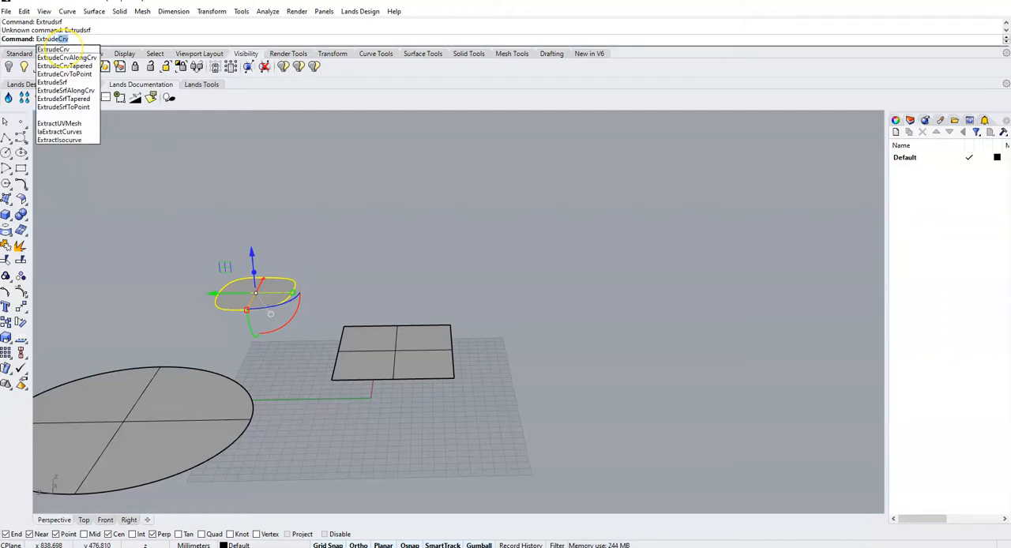
{"action": "mouse_move", "coordinate": [52, 82]}
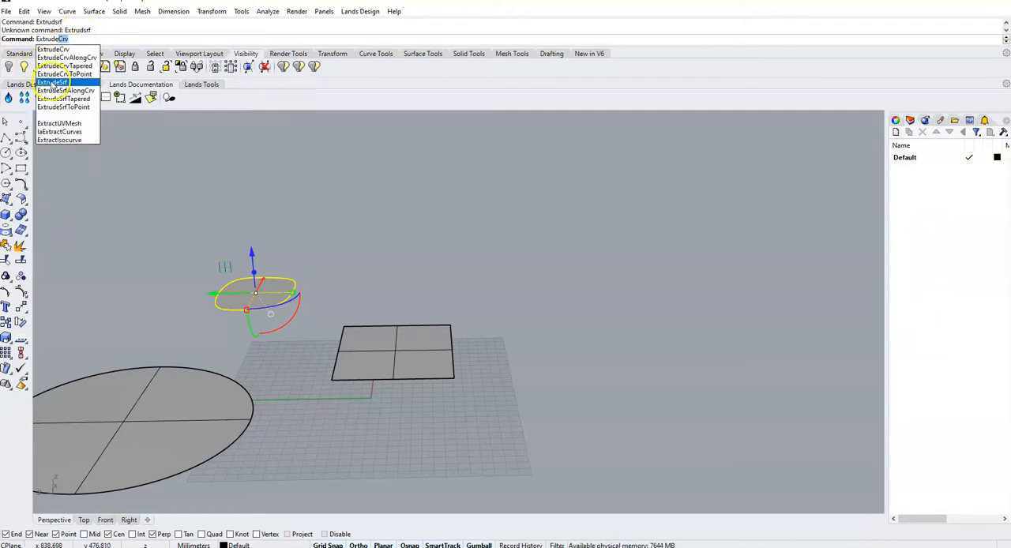
{"action": "left_click", "coordinate": [53, 82]}
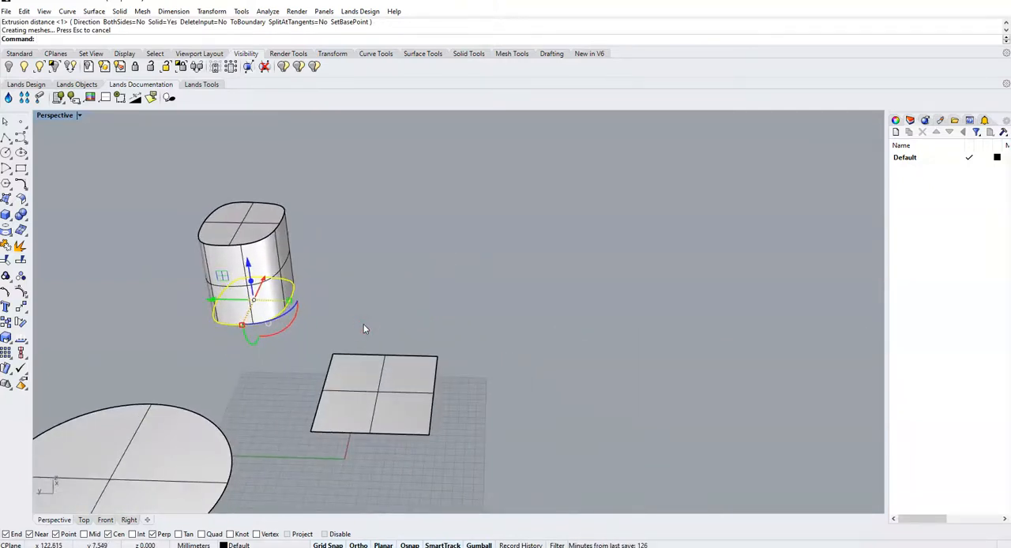
{"action": "key", "text": "ctrl+z"}
{"action": "type", "text": "Rebuild"}
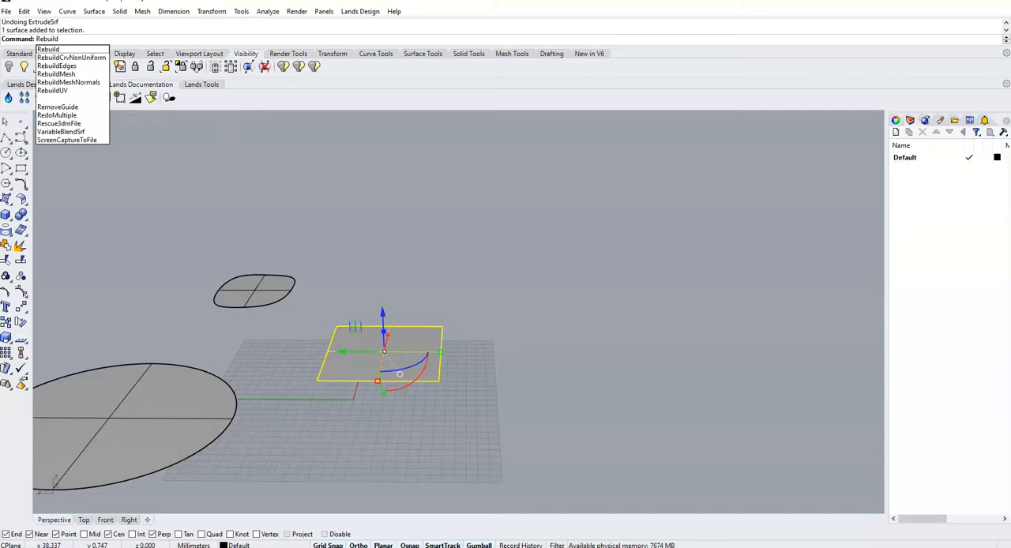
Rebuild the square surface to 8 by 8 control points.
{"action": "left_click", "coordinate": [48, 49]}
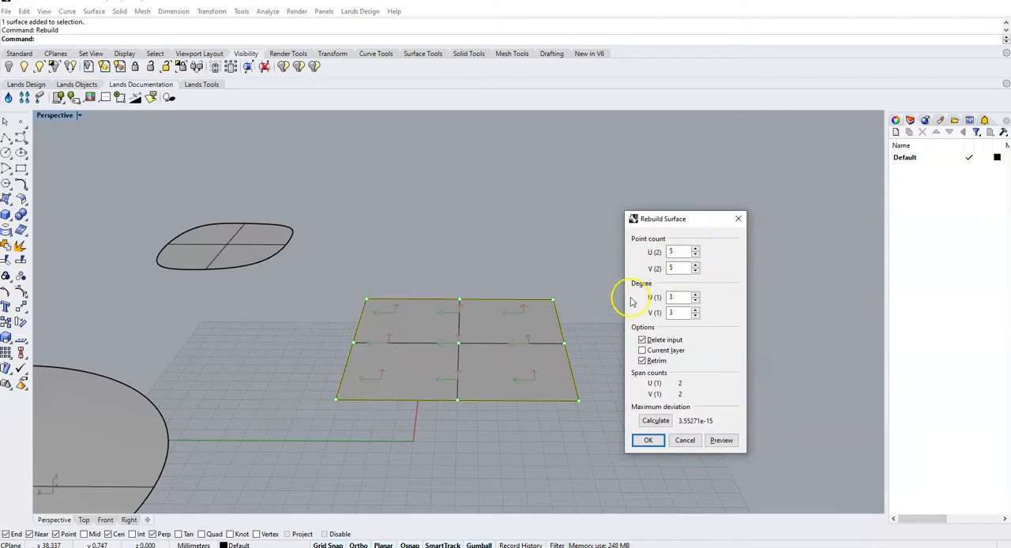
{"action": "mouse_move", "coordinate": [435, 338]}
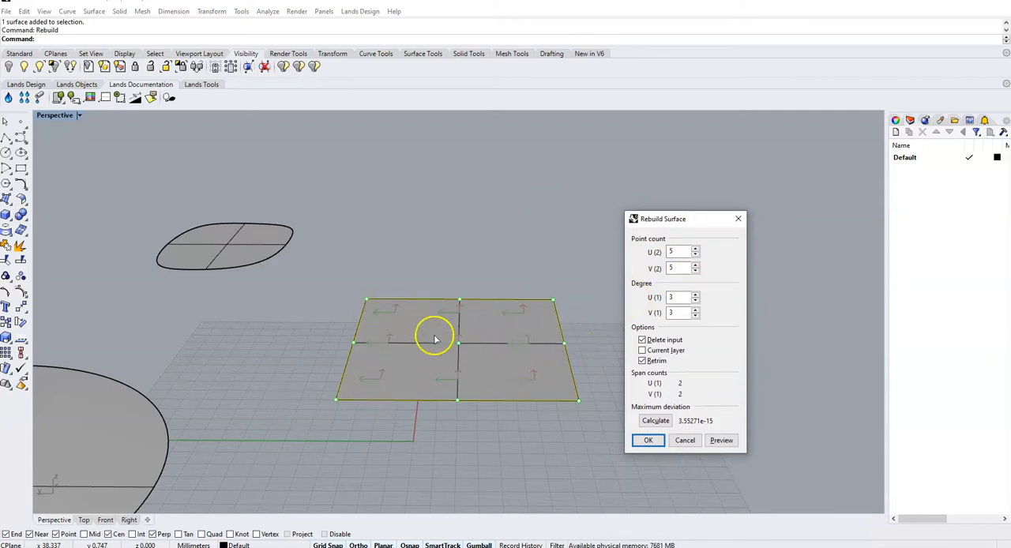
{"action": "mouse_move", "coordinate": [520, 352]}
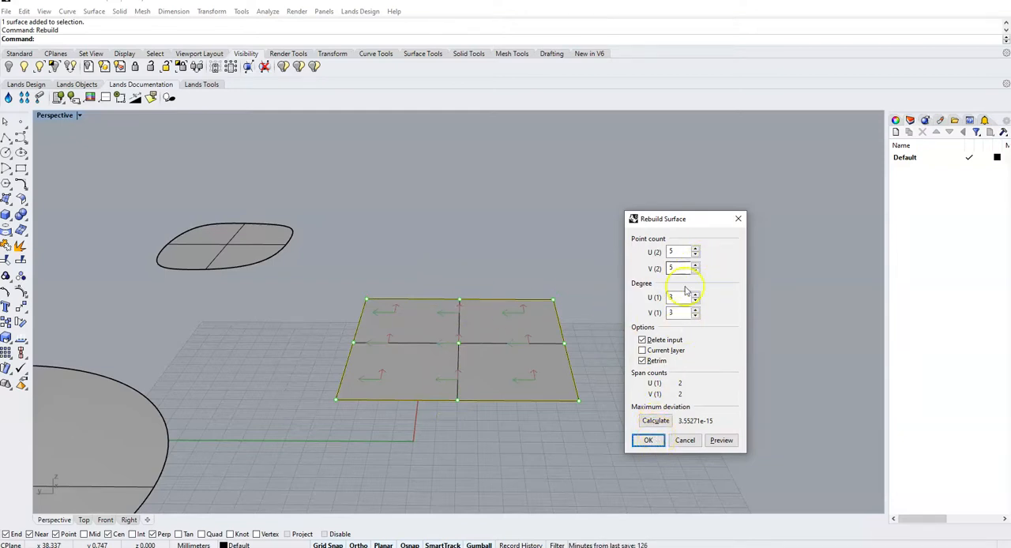
{"action": "left_click", "coordinate": [695, 251]}
{"action": "type", "text": "8"}
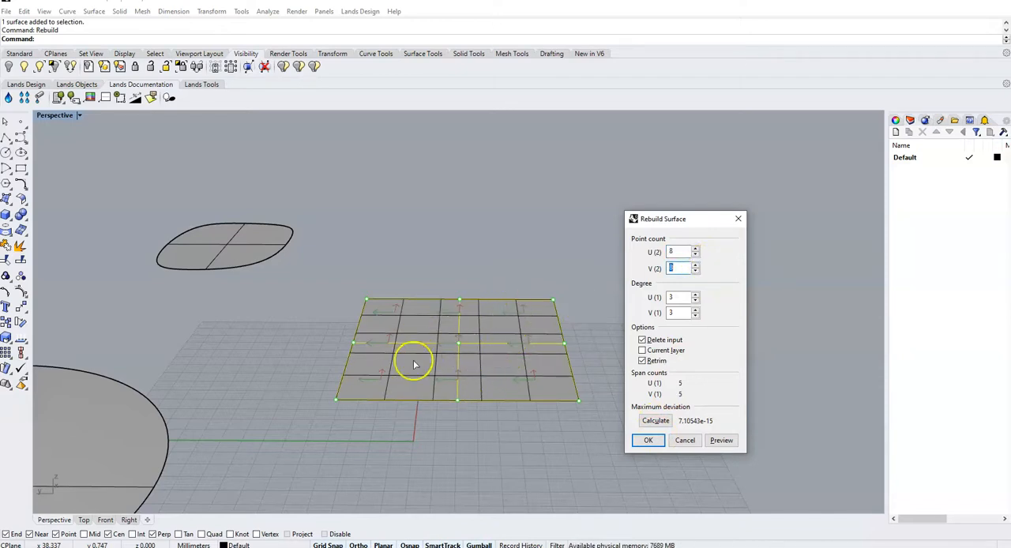
{"action": "mouse_move", "coordinate": [409, 374]}
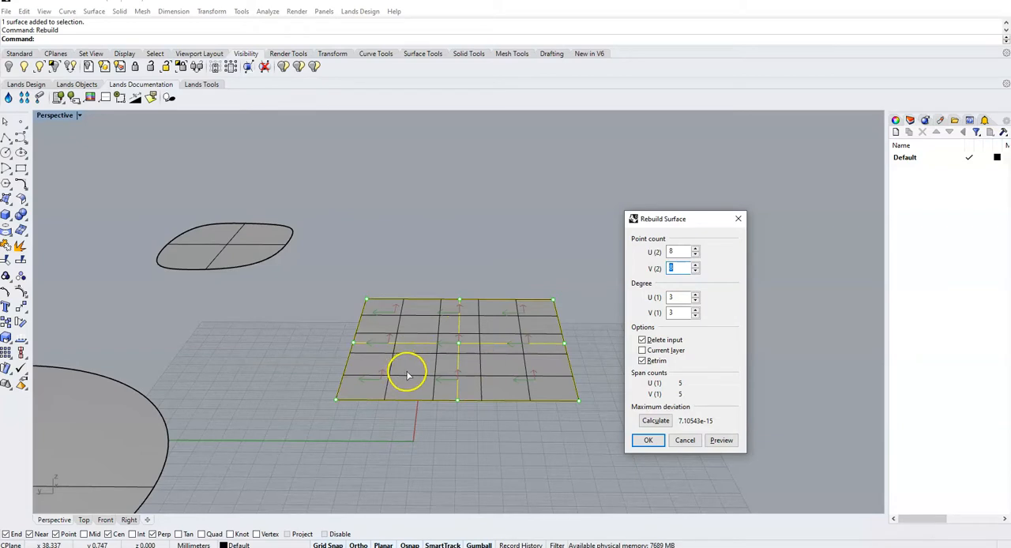
{"action": "mouse_move", "coordinate": [466, 361]}
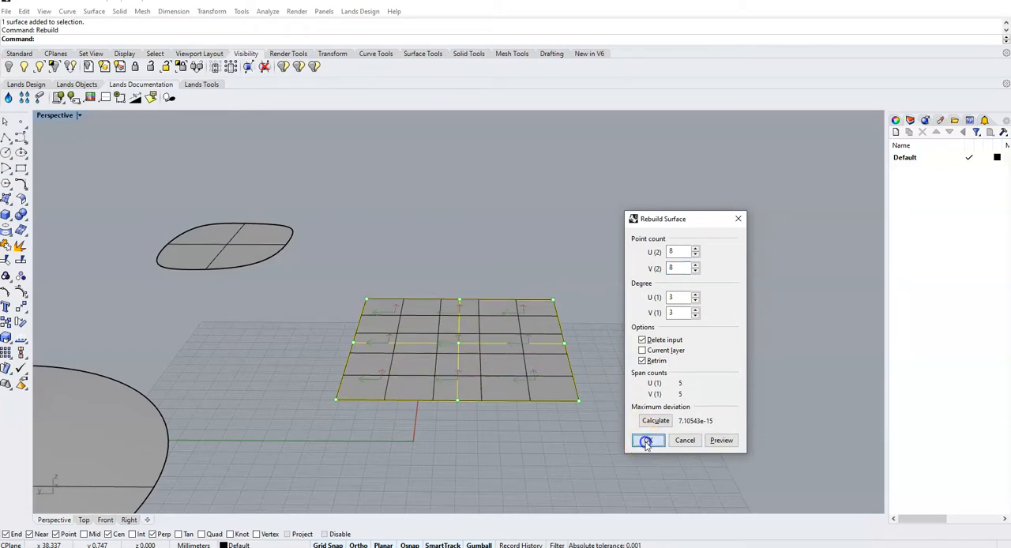
{"action": "left_click", "coordinate": [648, 440]}
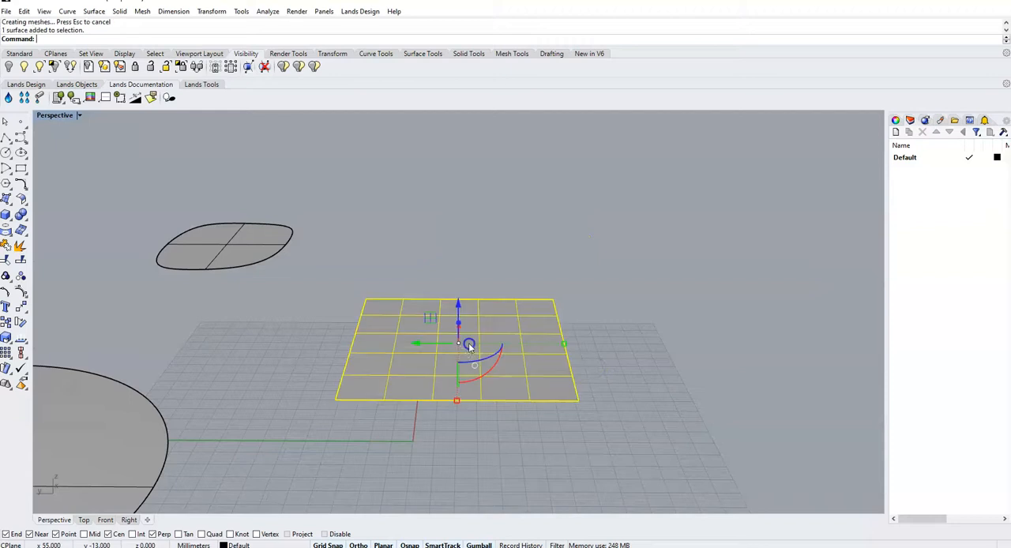
{"action": "mouse_move", "coordinate": [71, 195]}
{"action": "type", "text": "Points"}
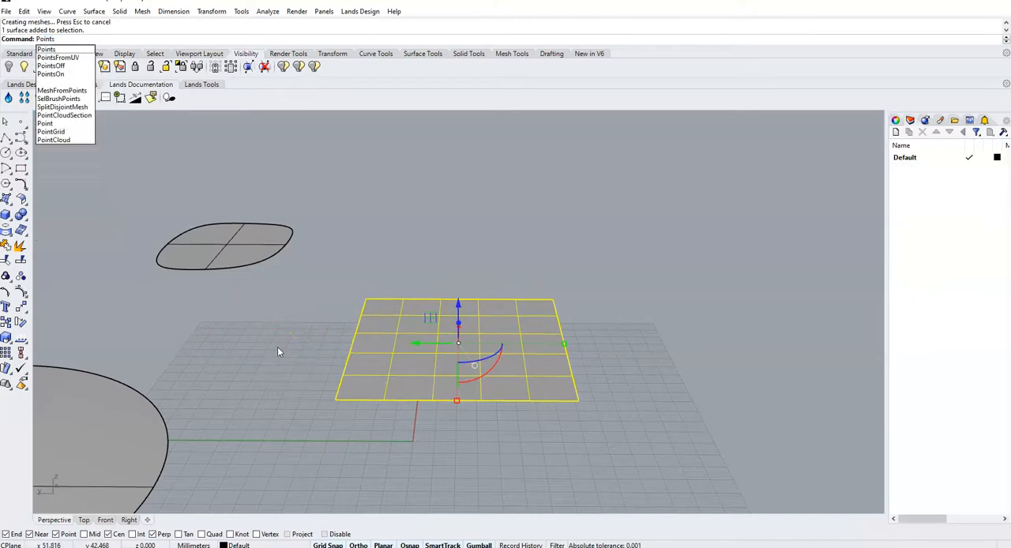
Turn on the rebuilt rectangular surface's control points with PointsOn.
{"action": "left_click", "coordinate": [50, 65]}
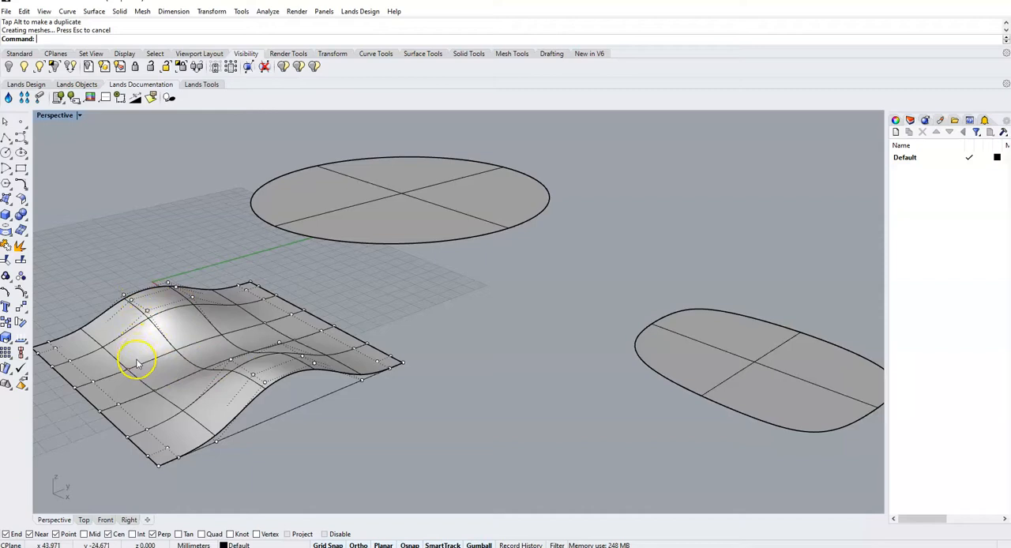
{"action": "mouse_move", "coordinate": [95, 410]}
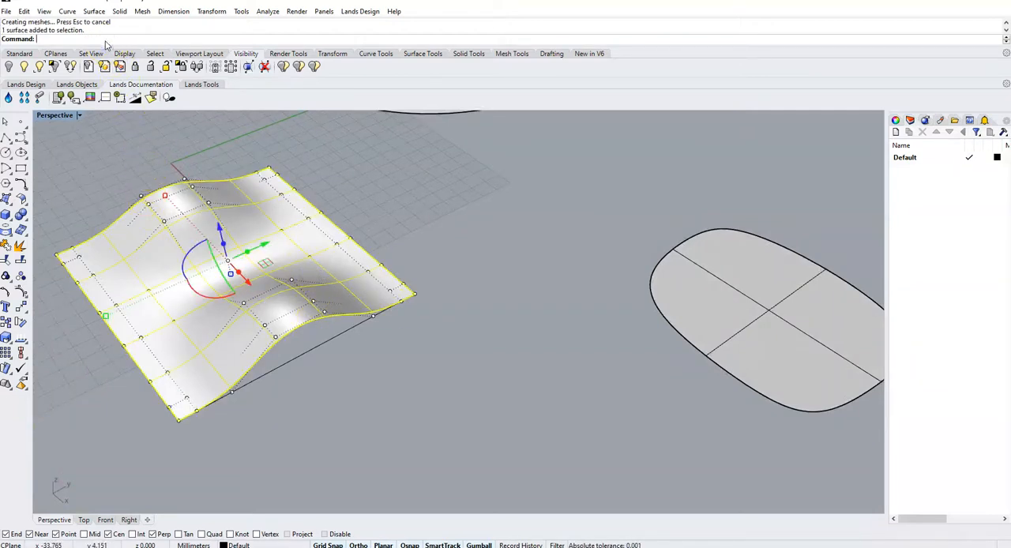
Turn off the wavy surface's control points with PointsOff.
{"action": "left_click", "coordinate": [10, 66]}
{"action": "type", "text": "Offset"}
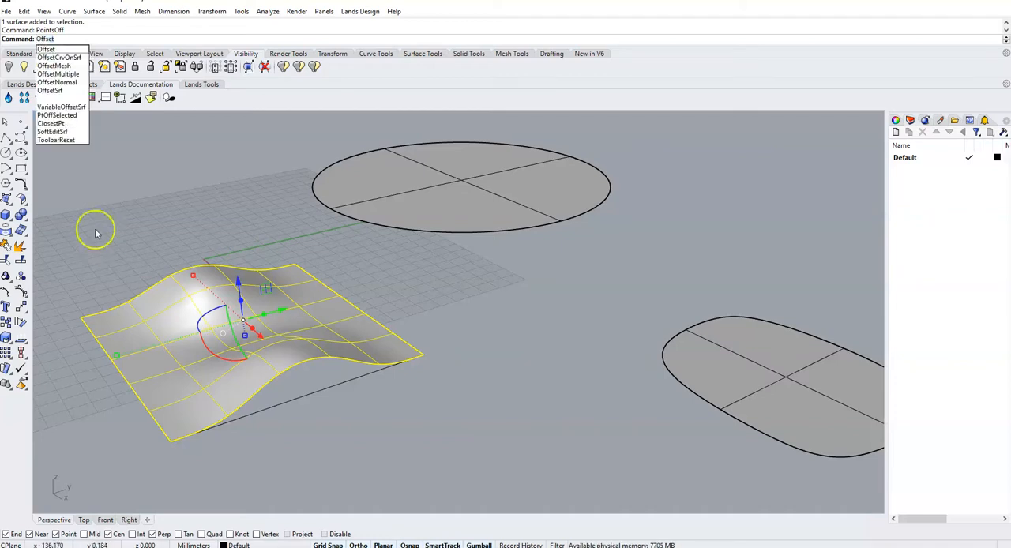
Start OffsetSrf on the wavy surface to thicken it into a solid.
{"action": "left_click", "coordinate": [50, 90]}
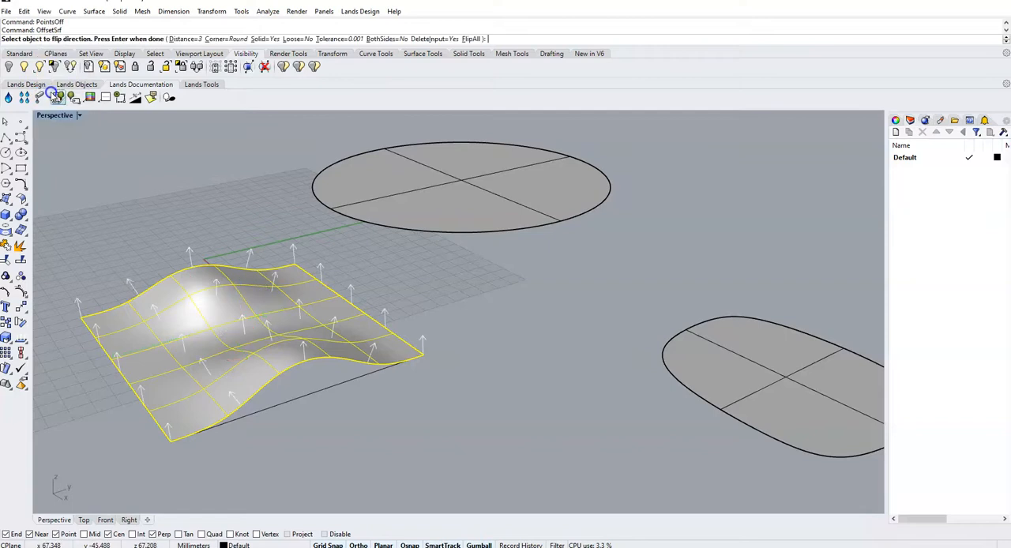
{"action": "mouse_move", "coordinate": [244, 288]}
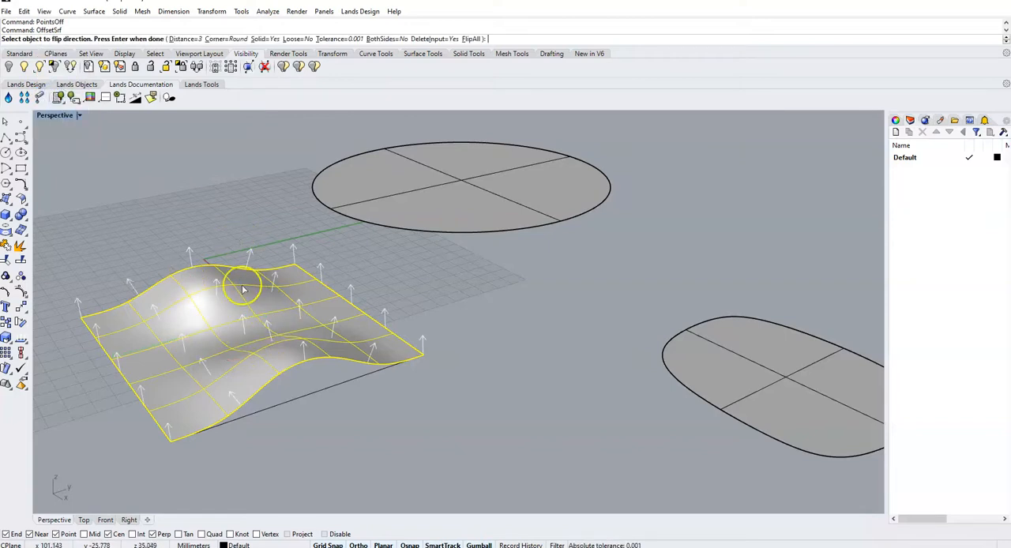
{"action": "mouse_move", "coordinate": [330, 324]}
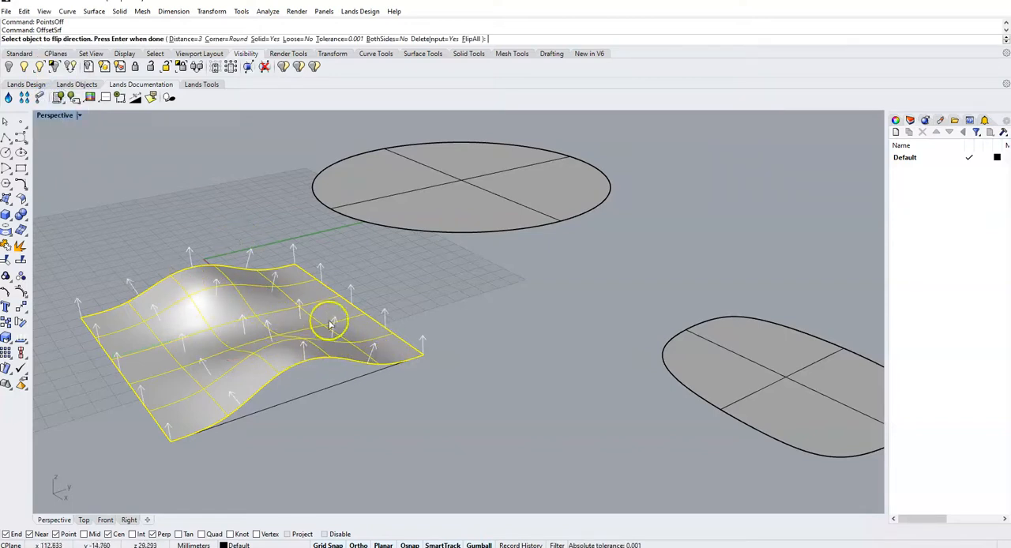
{"action": "mouse_move", "coordinate": [123, 363]}
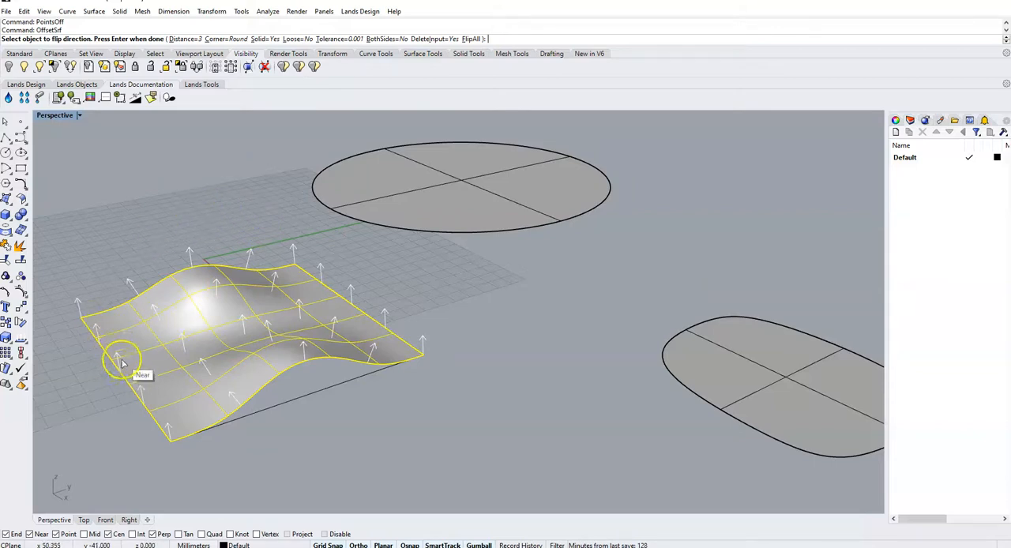
{"action": "mouse_move", "coordinate": [241, 398]}
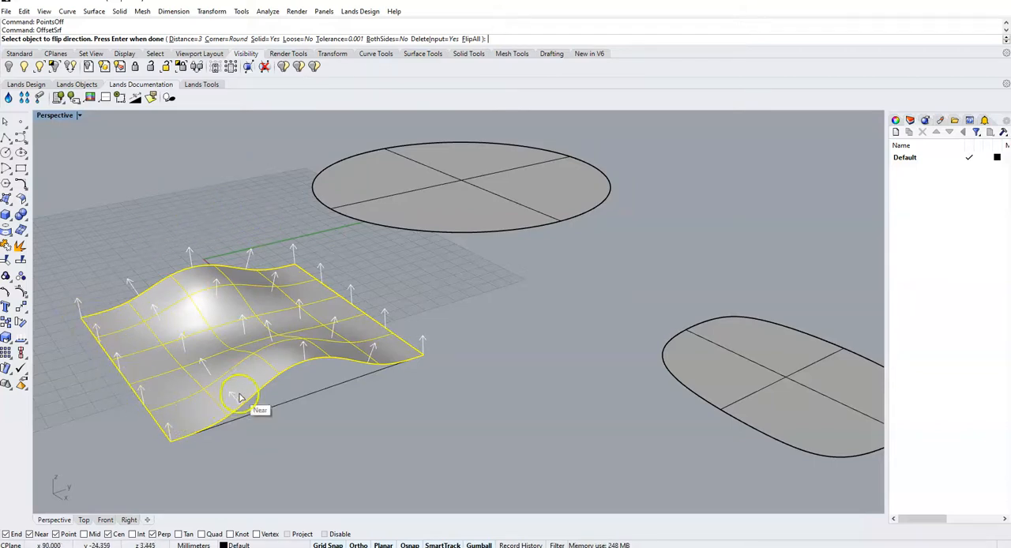
{"action": "mouse_move", "coordinate": [83, 291]}
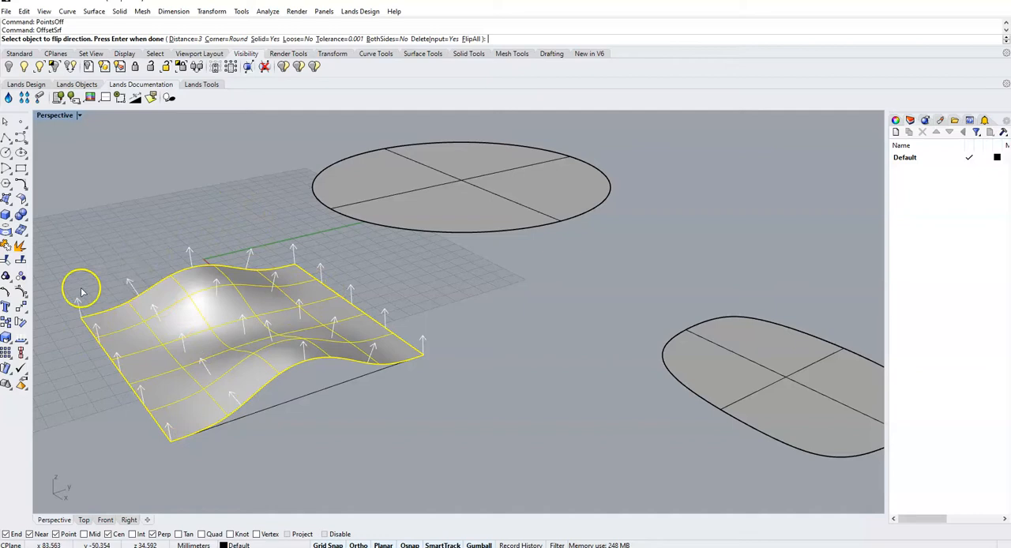
{"action": "mouse_move", "coordinate": [123, 170]}
{"action": "type", "text": "Rebuild"}
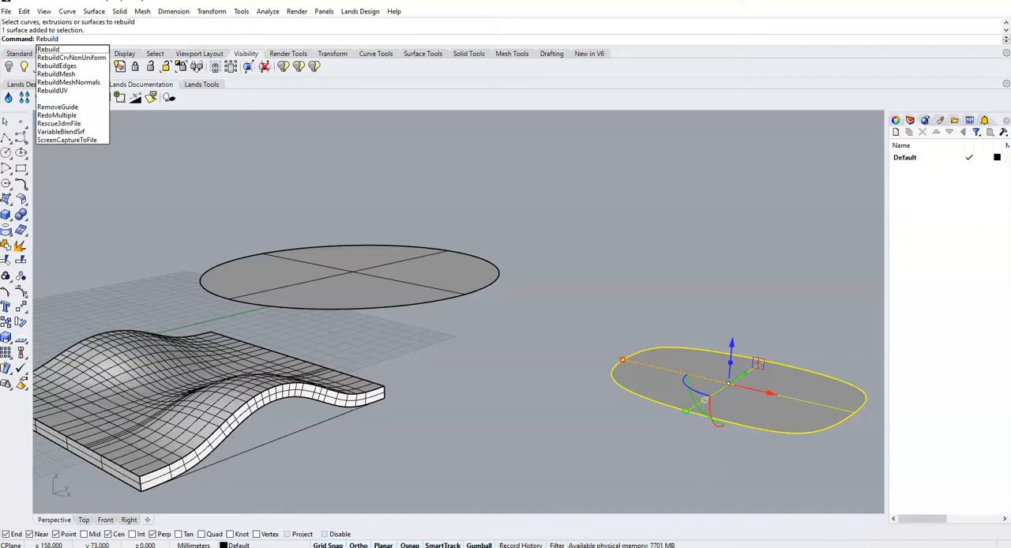
Rebuild the rounded surface with 5 points in U and V.
{"action": "left_click", "coordinate": [47, 49]}
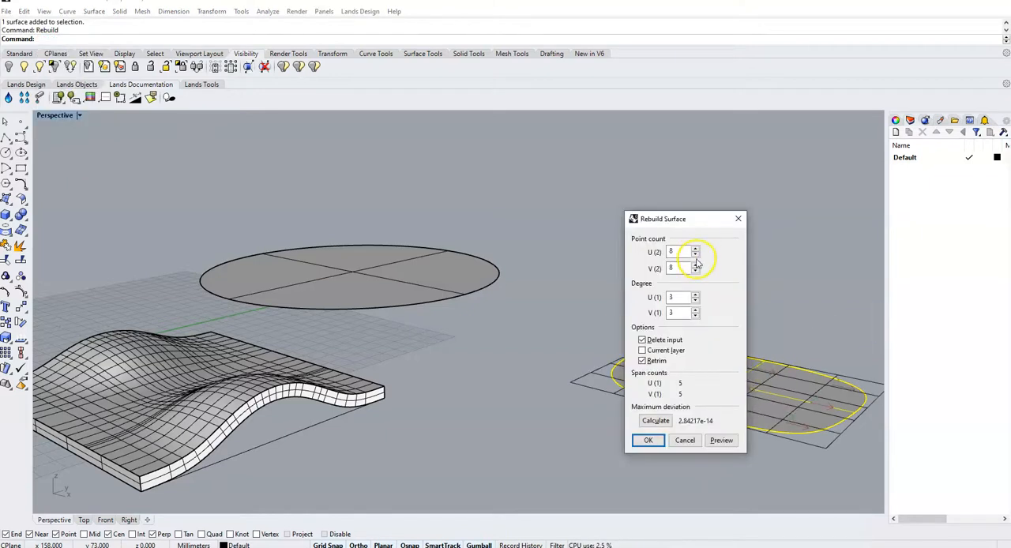
{"action": "left_click", "coordinate": [695, 253]}
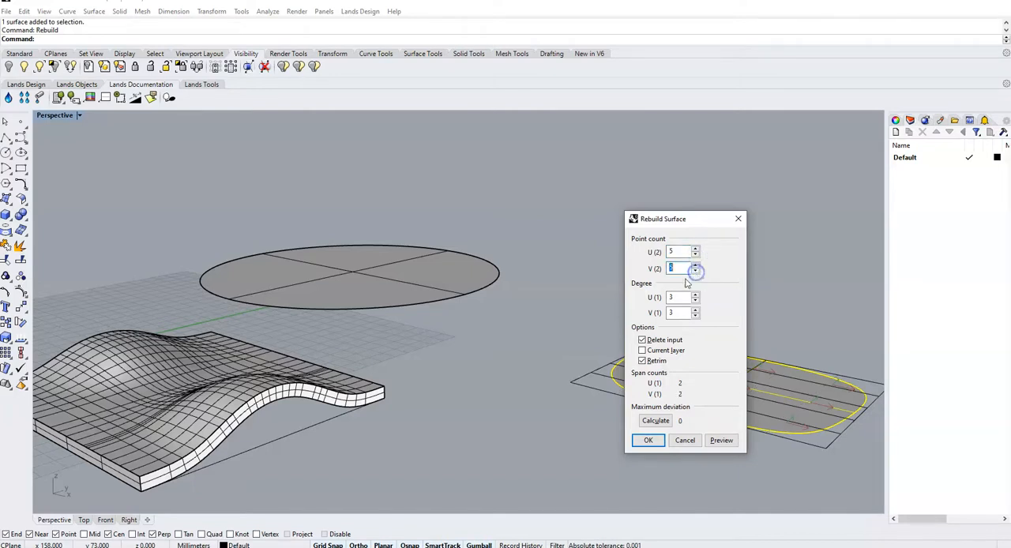
{"action": "left_click", "coordinate": [648, 440]}
{"action": "type", "text": "Point"}
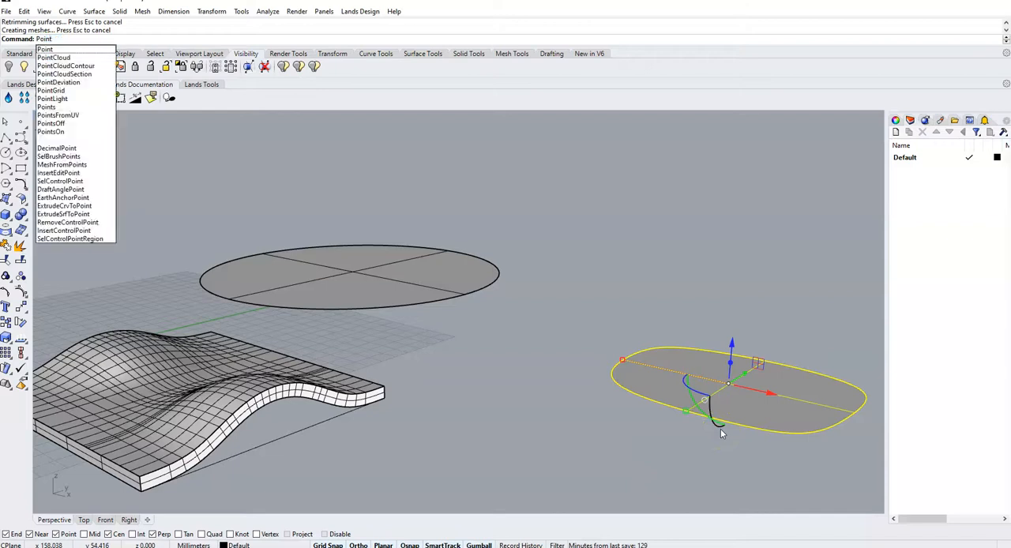
Show the rounded surface's control points and drag them to bow the surface.
{"action": "left_click", "coordinate": [50, 131]}
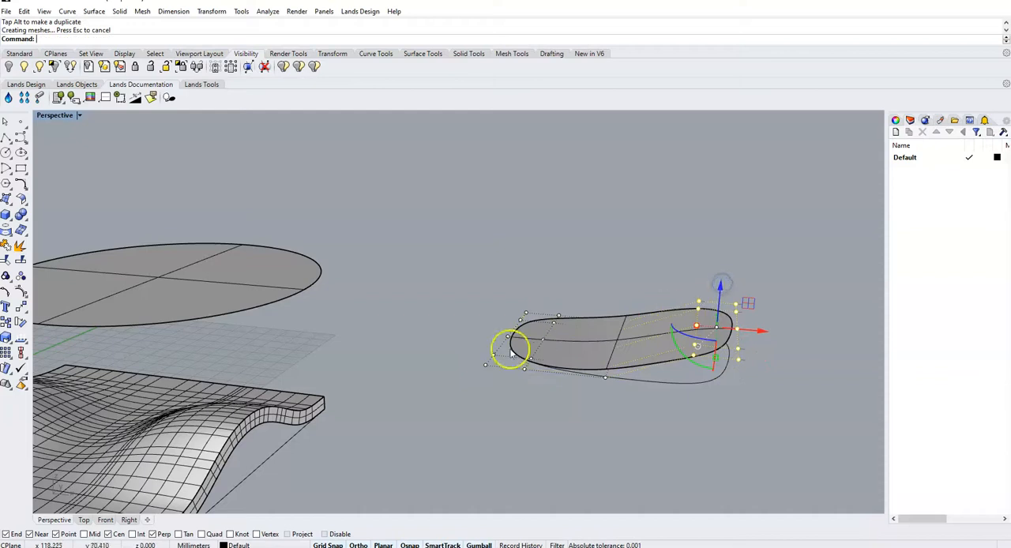
{"action": "left_click_drag", "start_coordinate": [509, 351], "coordinate": [568, 391]}
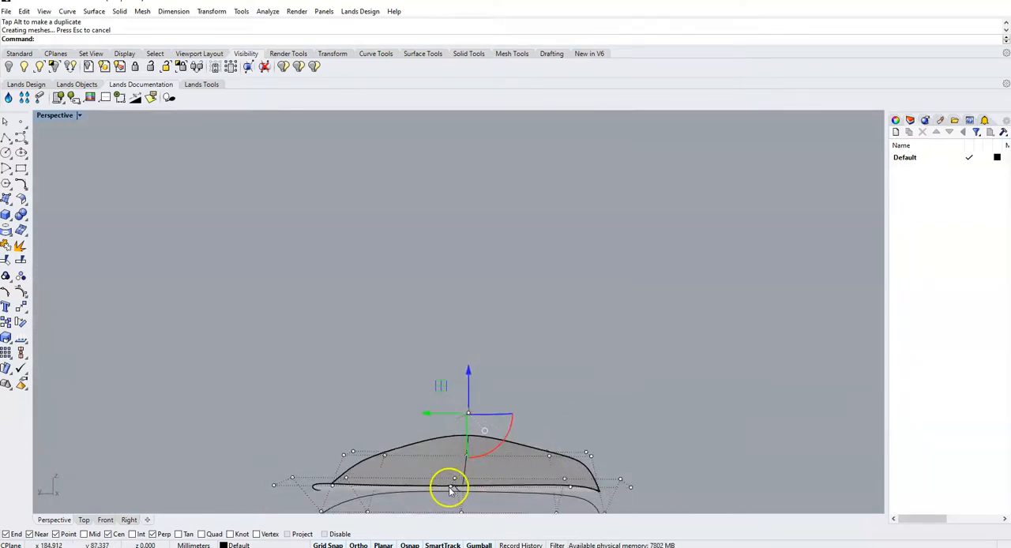
{"action": "left_click", "coordinate": [450, 486]}
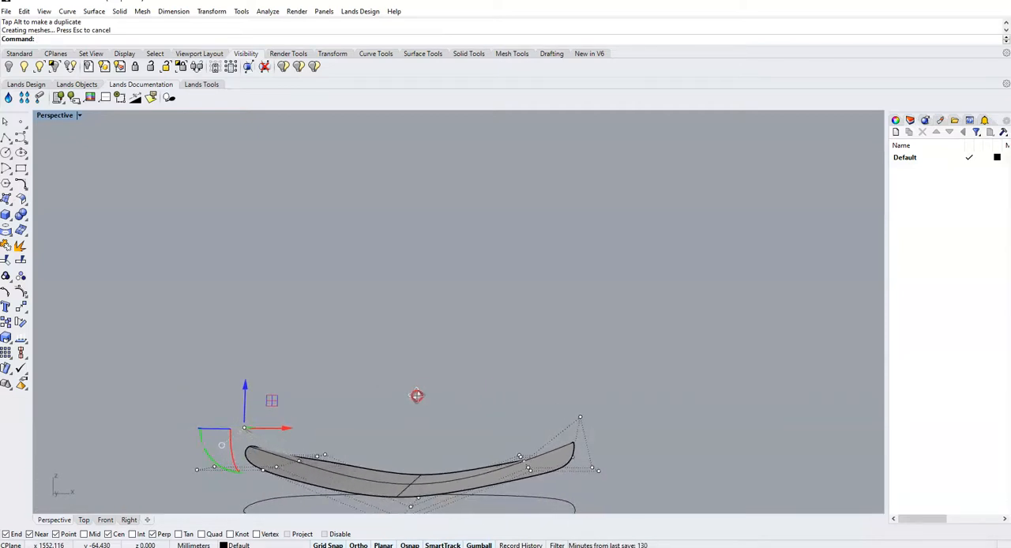
Raise another control point of the rounded surface by 1 with the gumball.
{"action": "left_click", "coordinate": [581, 418]}
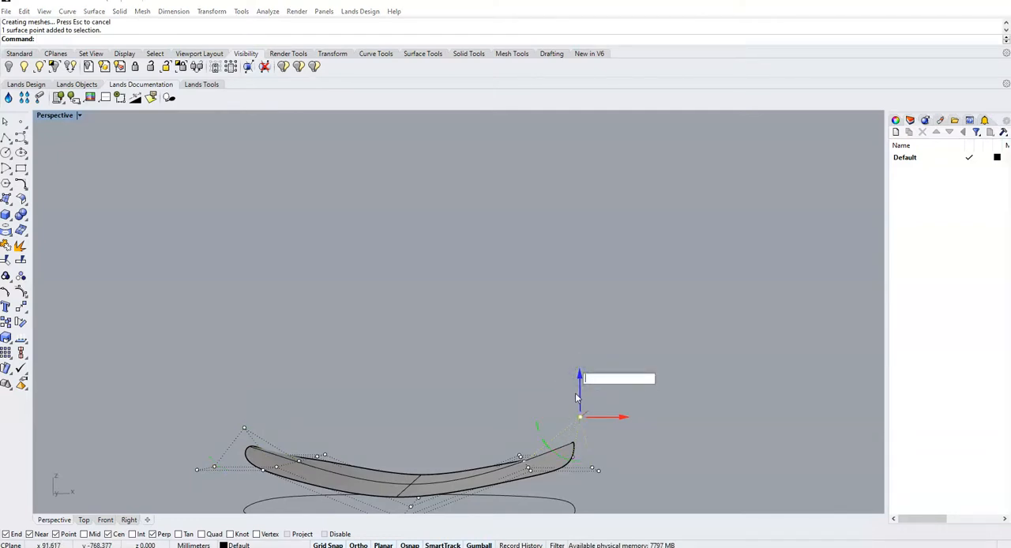
{"action": "type", "text": "1"}
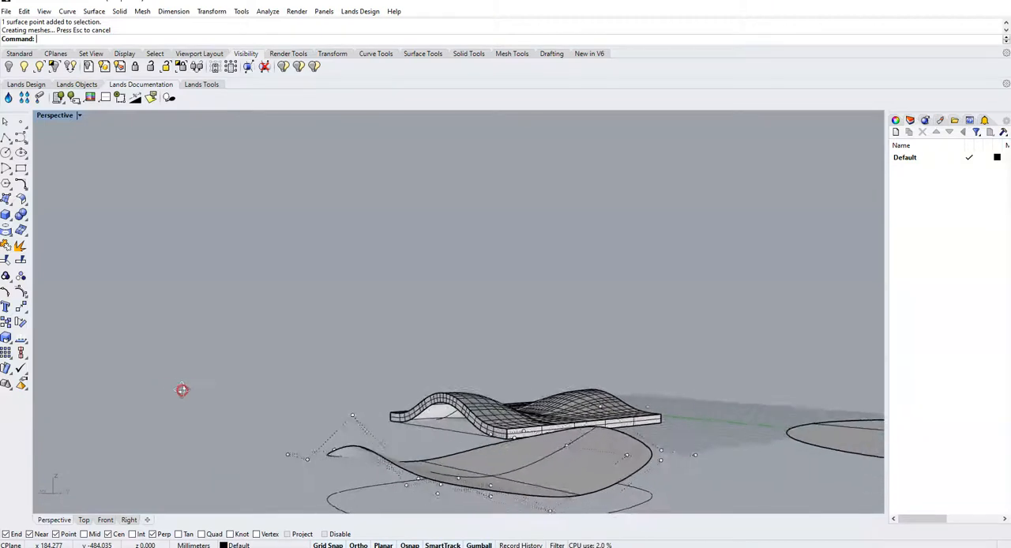
{"action": "left_click_drag", "start_coordinate": [182, 390], "coordinate": [488, 476]}
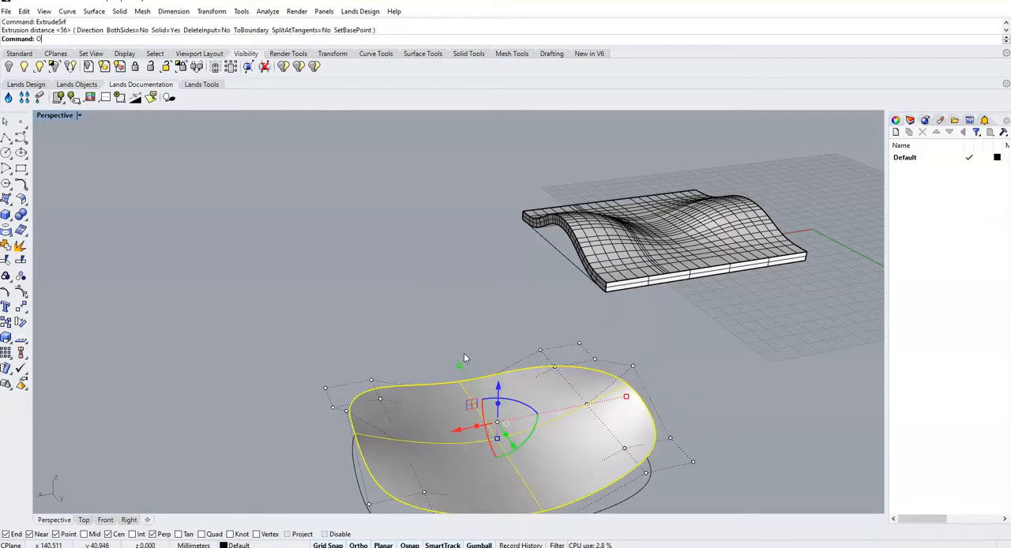
{"action": "type", "text": "Offset"}
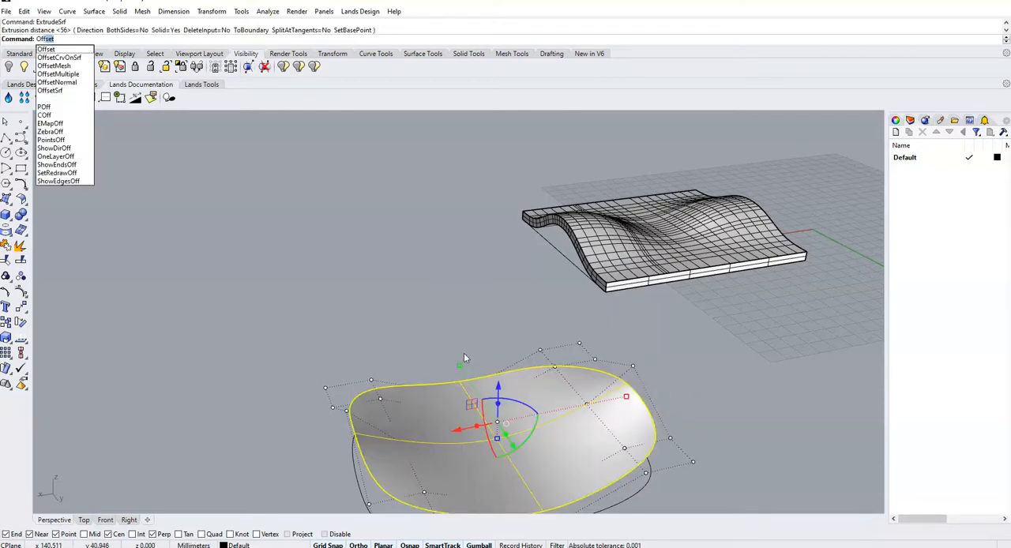